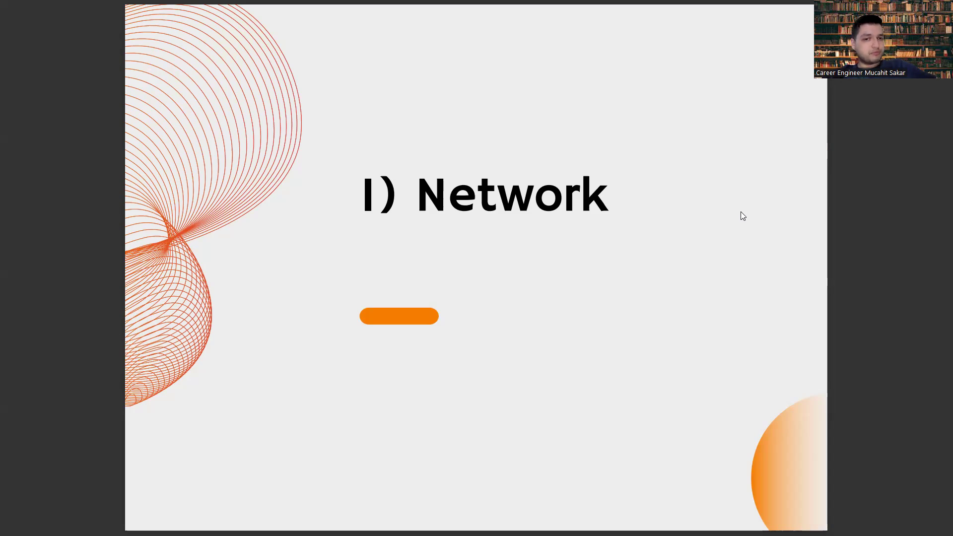
Step: Advance to the closing Thank You slide showing careerhub.studio
{"action": "key", "text": "Right"}
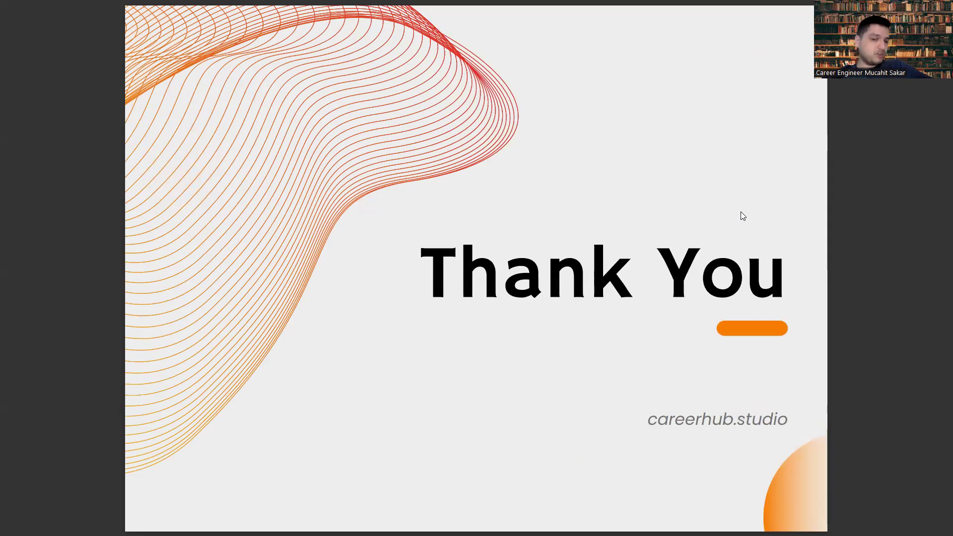
{"action": "mouse_move", "coordinate": [757, 323]}
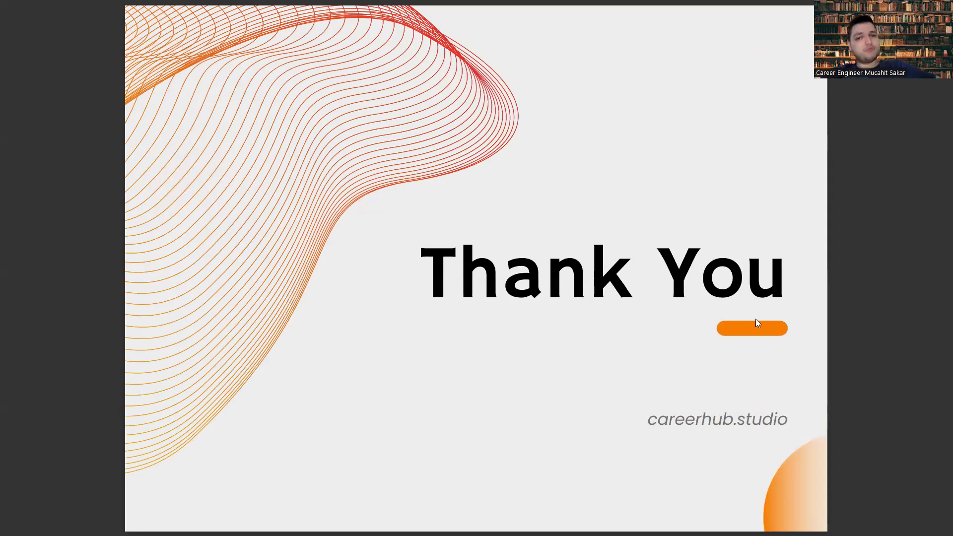